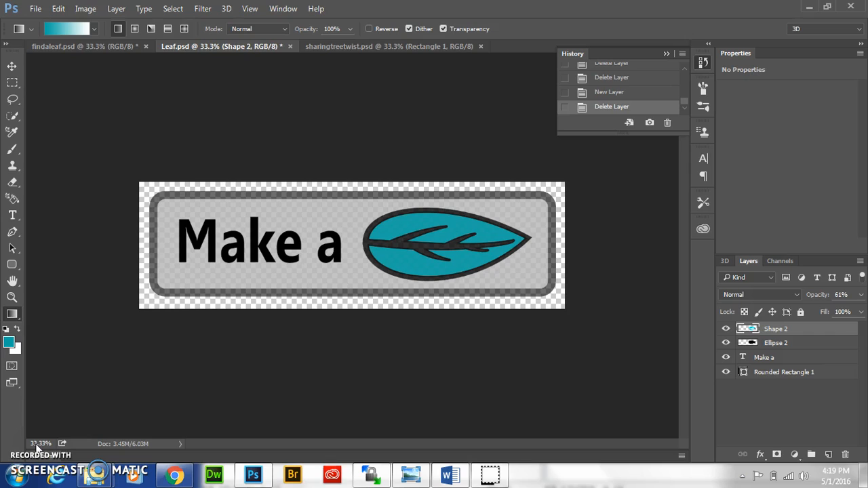
{"action": "mouse_move", "coordinate": [46, 412]}
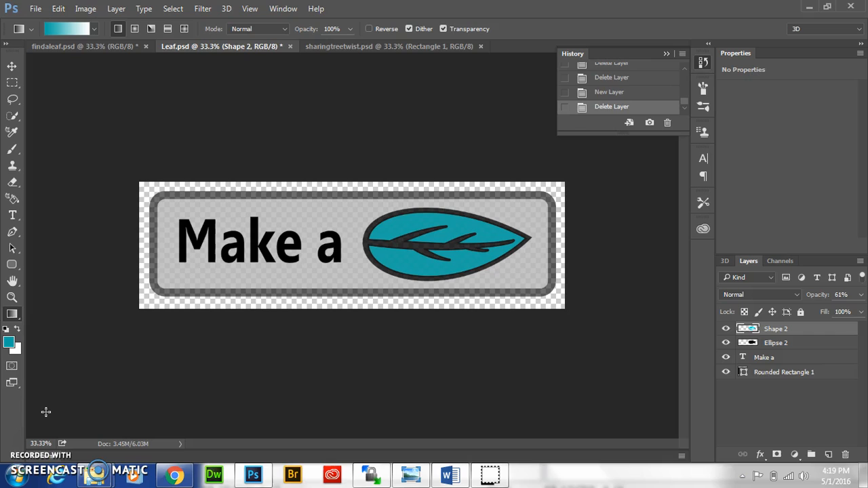
{"action": "mouse_move", "coordinate": [20, 332]}
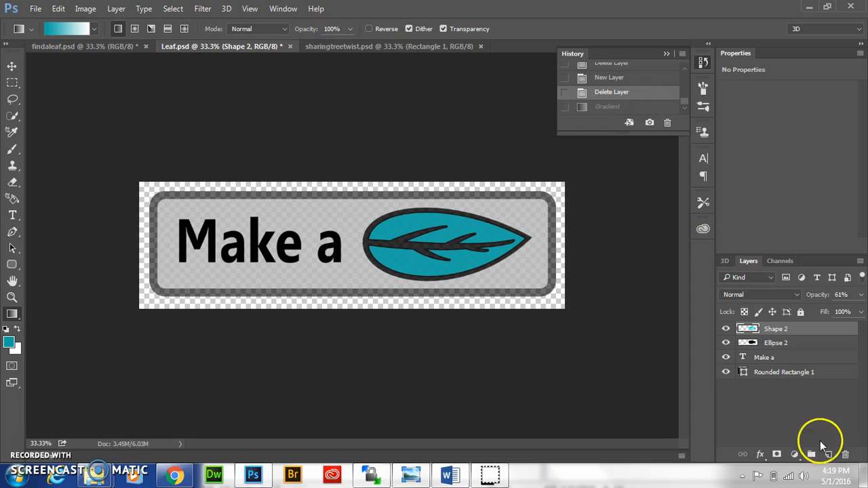
Step: Add a new empty layer above the leaf shape for the gradient
{"action": "left_click", "coordinate": [827, 454]}
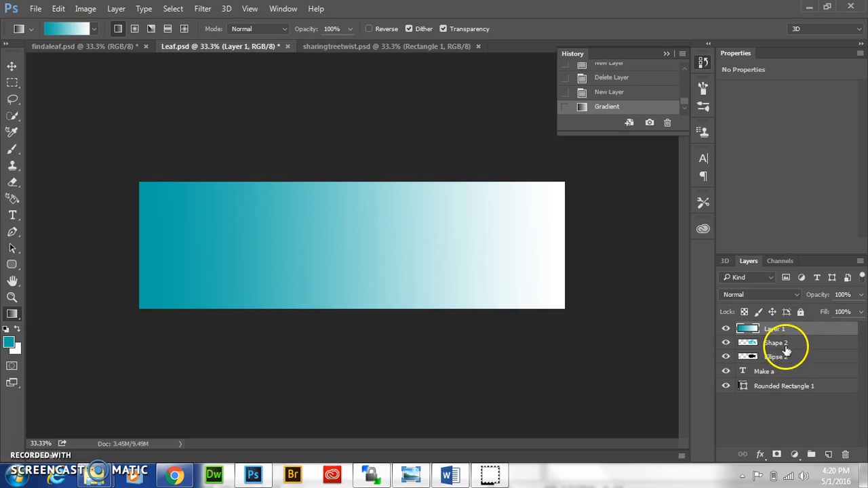
{"action": "mouse_move", "coordinate": [103, 360]}
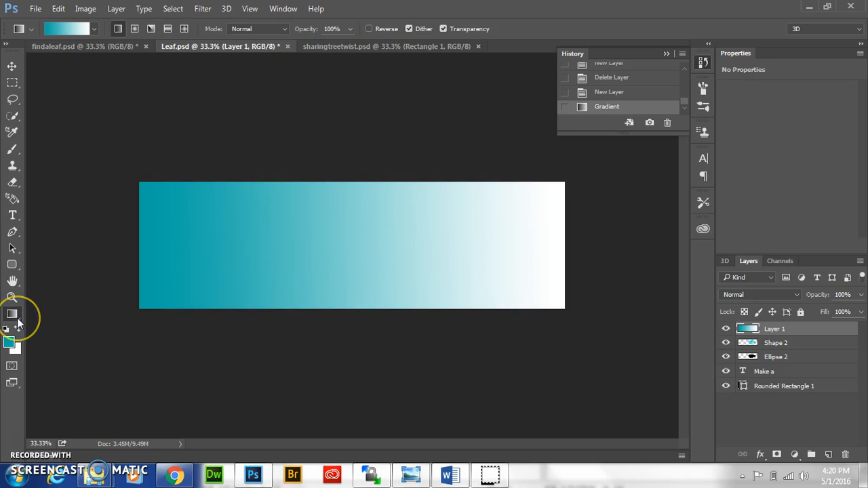
Step: Select a tool from the toolbar to begin limiting the gradient to the leaf
{"action": "left_click", "coordinate": [13, 312]}
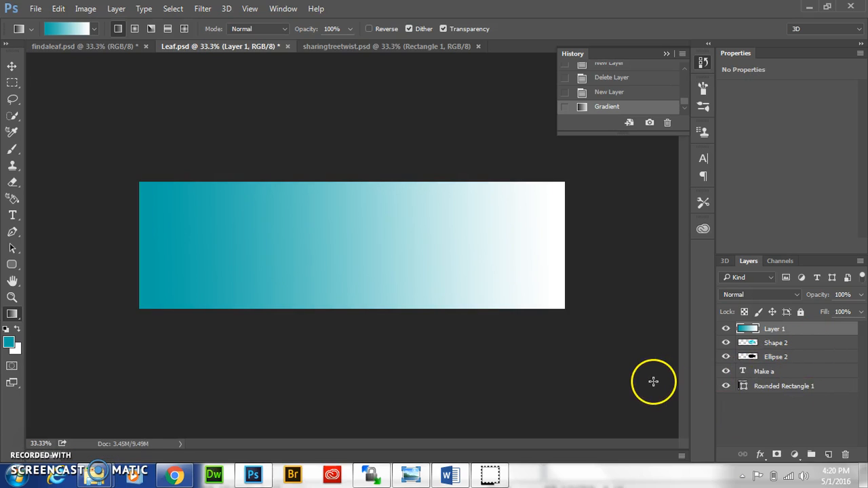
{"action": "mouse_move", "coordinate": [804, 336]}
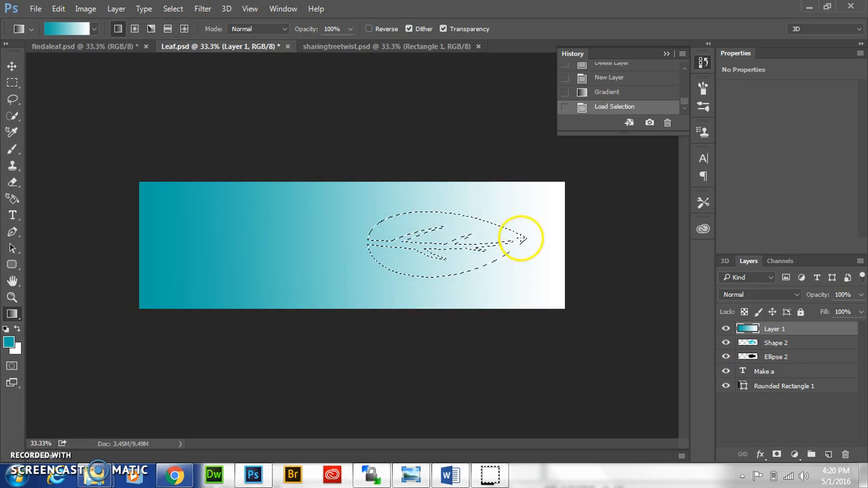
{"action": "mouse_move", "coordinate": [681, 334]}
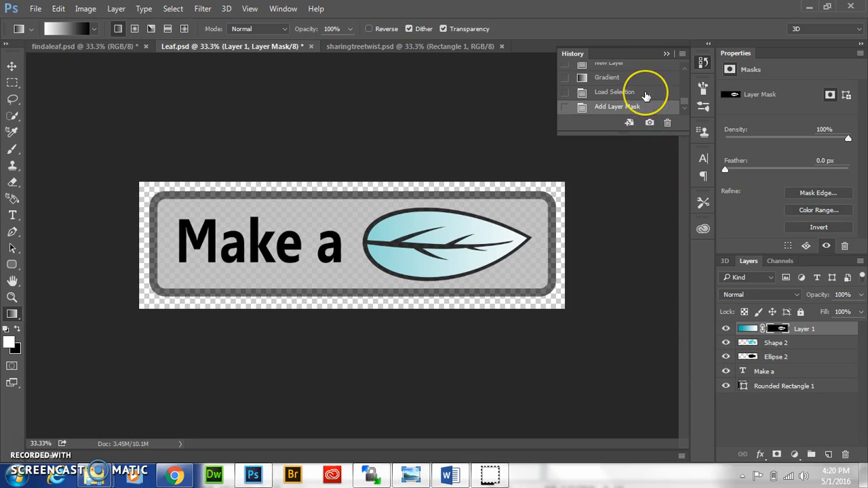
Step: Revert to the Gradient history state, undoing the leaf mask, and switch to the Move tool
{"action": "left_click", "coordinate": [613, 92]}
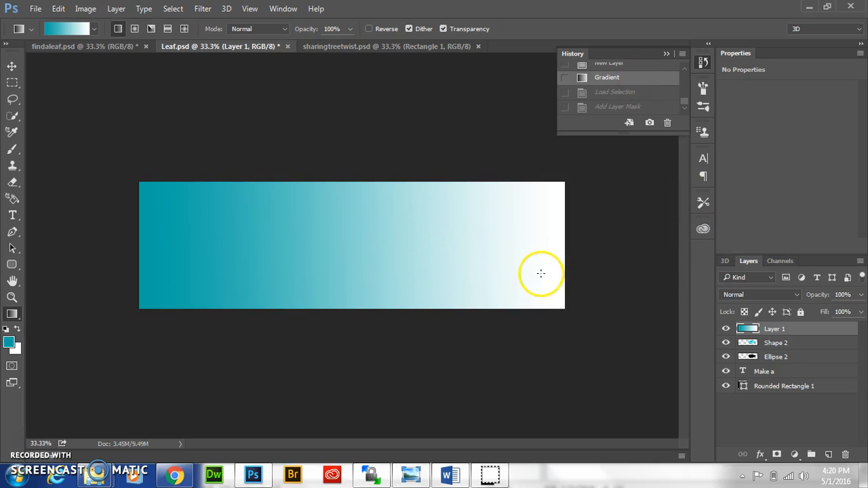
{"action": "left_click", "coordinate": [12, 66]}
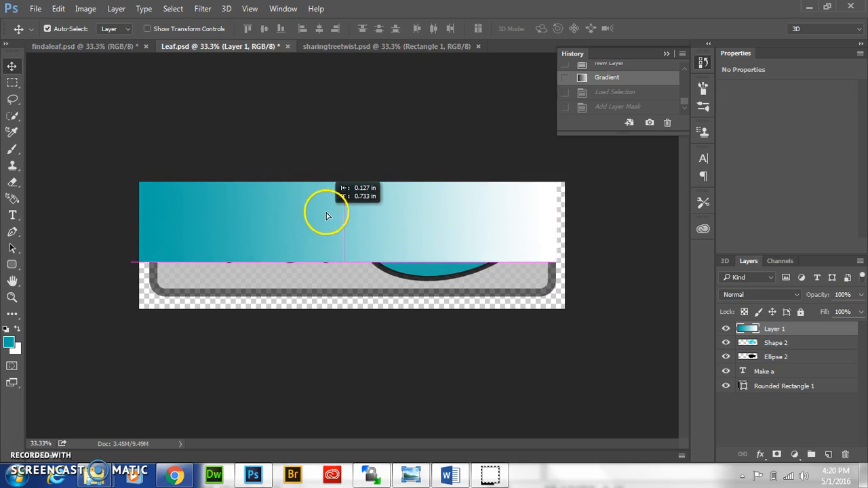
Step: Nudge Layer 1 down over the banner, load the Shape 2 leaf selection and mask the gradient to it
{"action": "left_click_drag", "start_coordinate": [325, 215], "coordinate": [338, 224]}
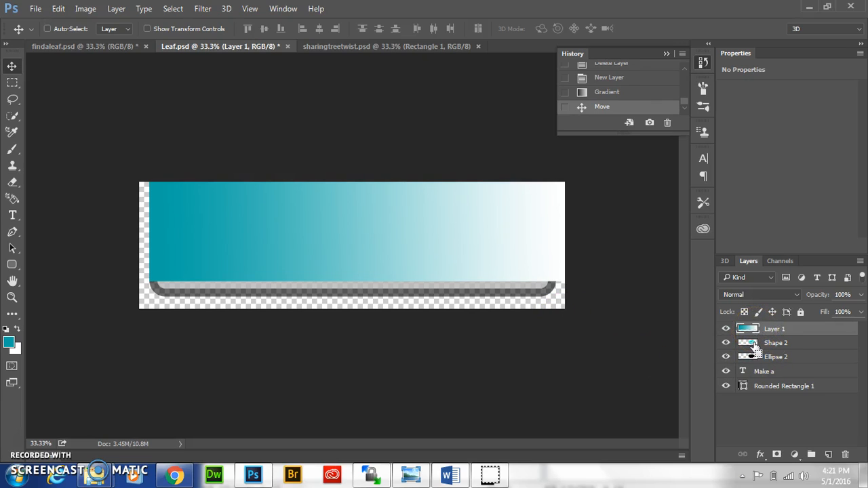
{"action": "left_click", "coordinate": [746, 342]}
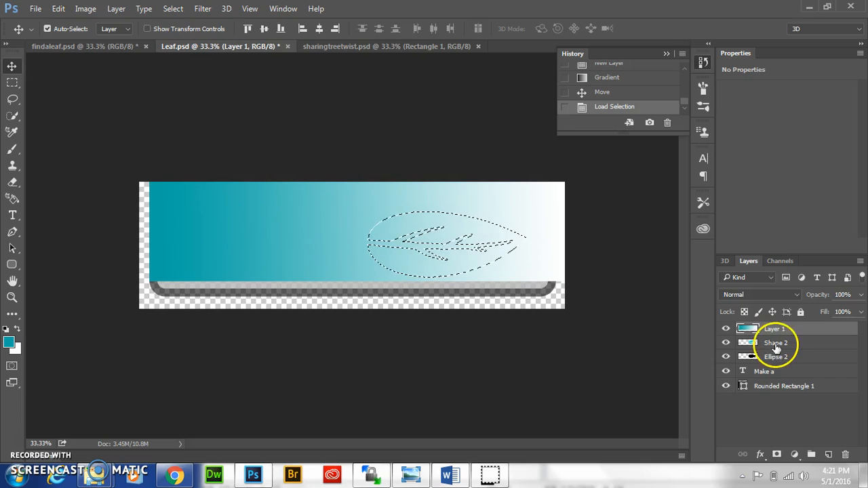
{"action": "left_click", "coordinate": [777, 454]}
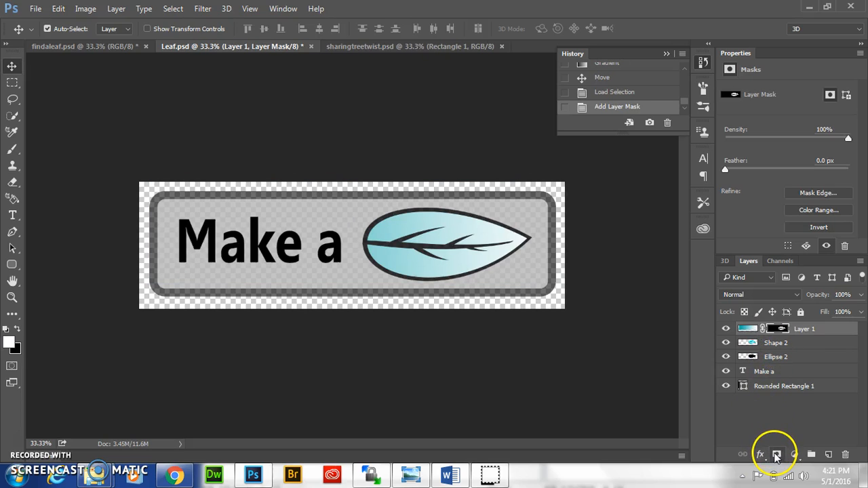